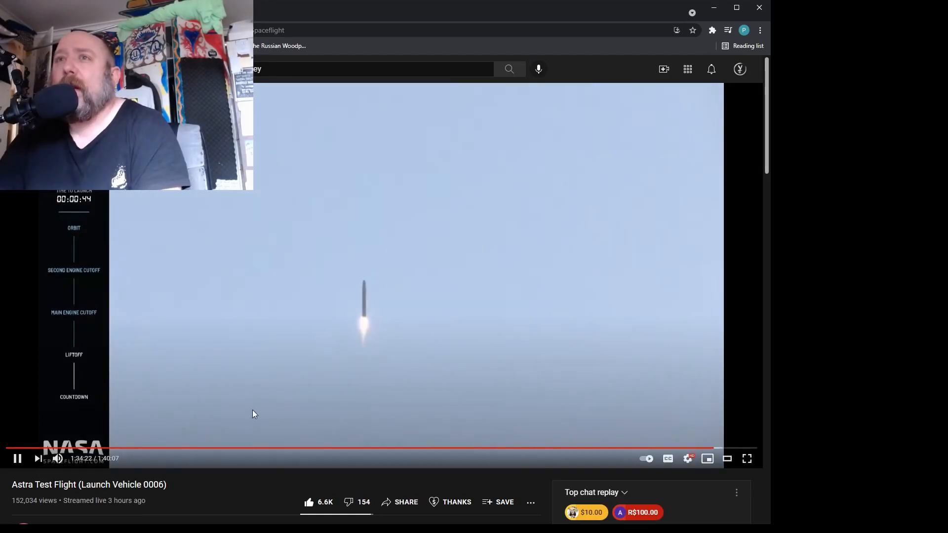
# - Seek the launch replay back to about 1:33:33, rocket on the pad, and resume playback
pyautogui.click(18, 459)
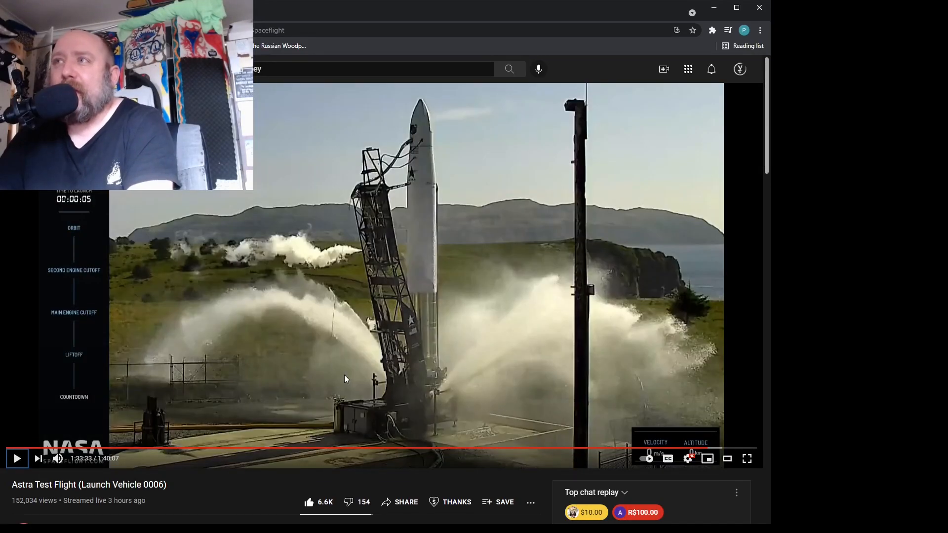
pyautogui.click(17, 459)
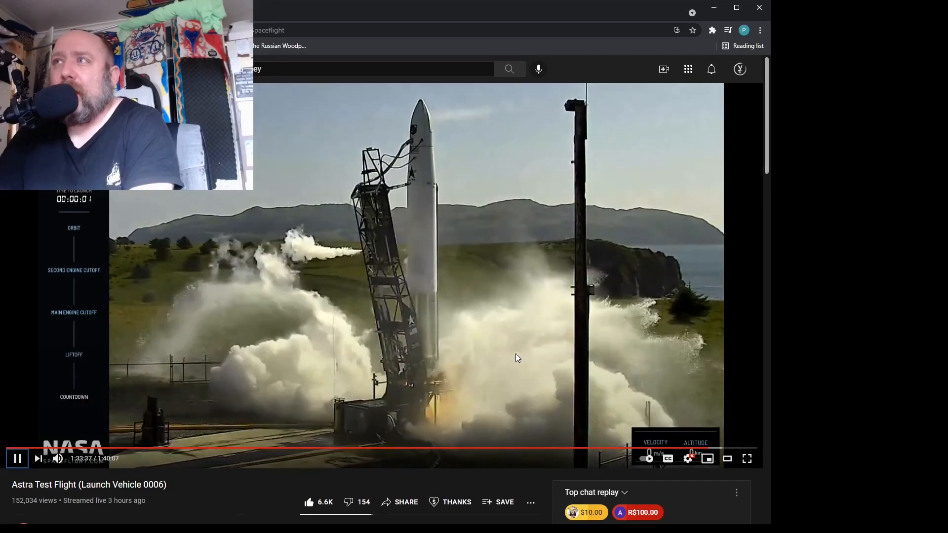
# - Pause at liftoff, then resume once the replay reaches 1:33:56 above the trees
pyautogui.click(17, 459)
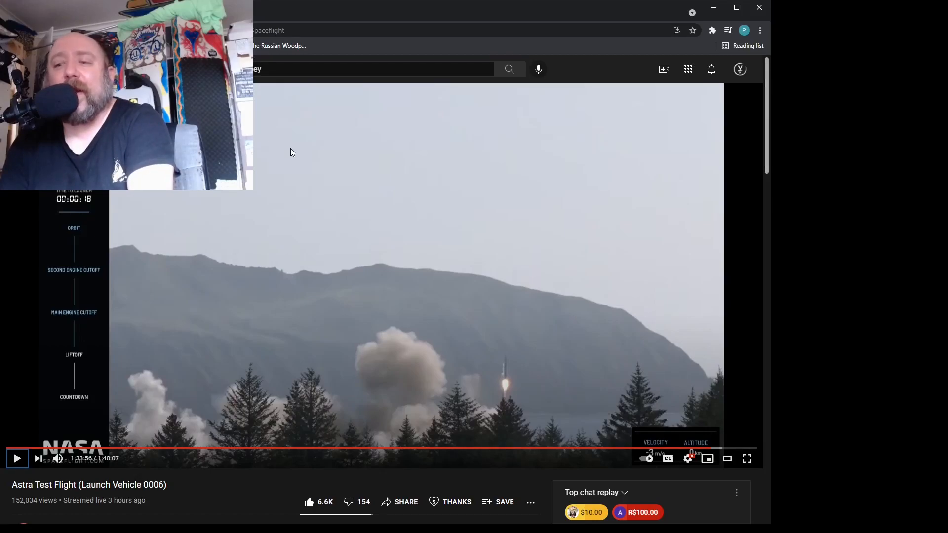
pyautogui.click(17, 459)
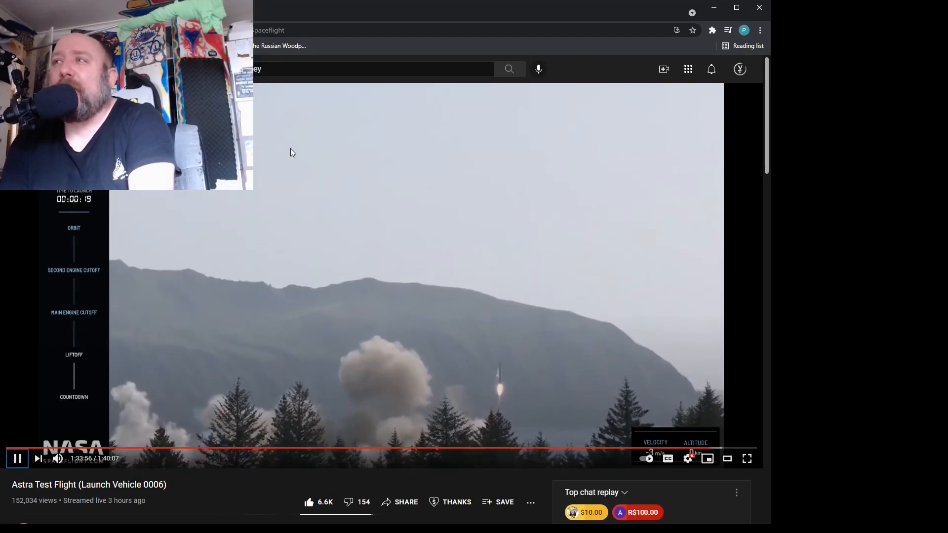